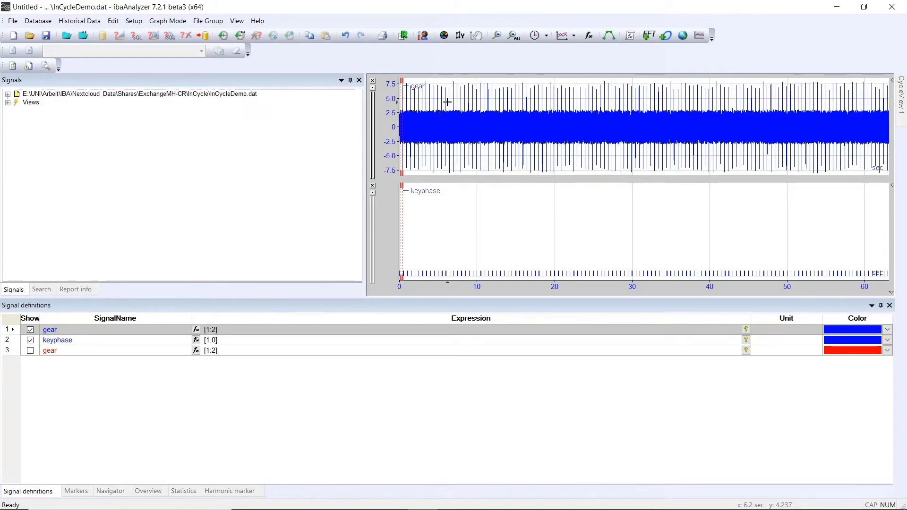
mouse_move(413, 102)
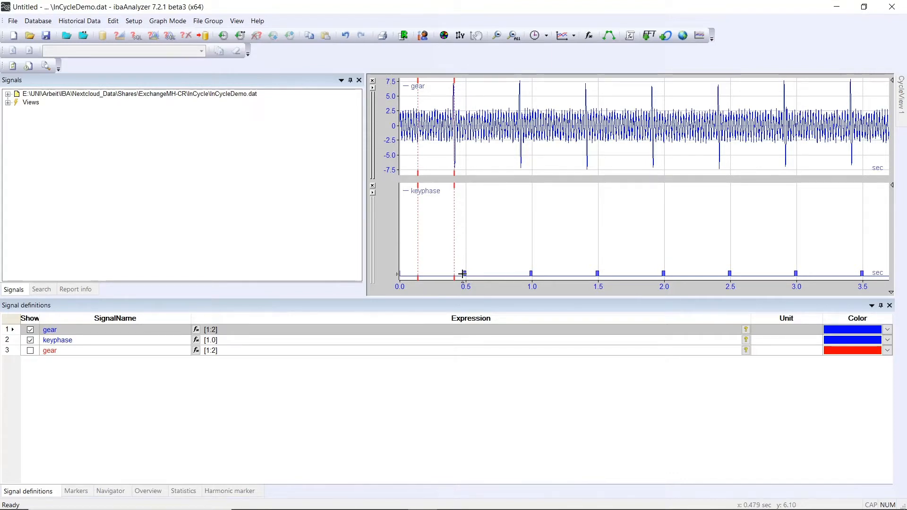
mouse_move(600, 272)
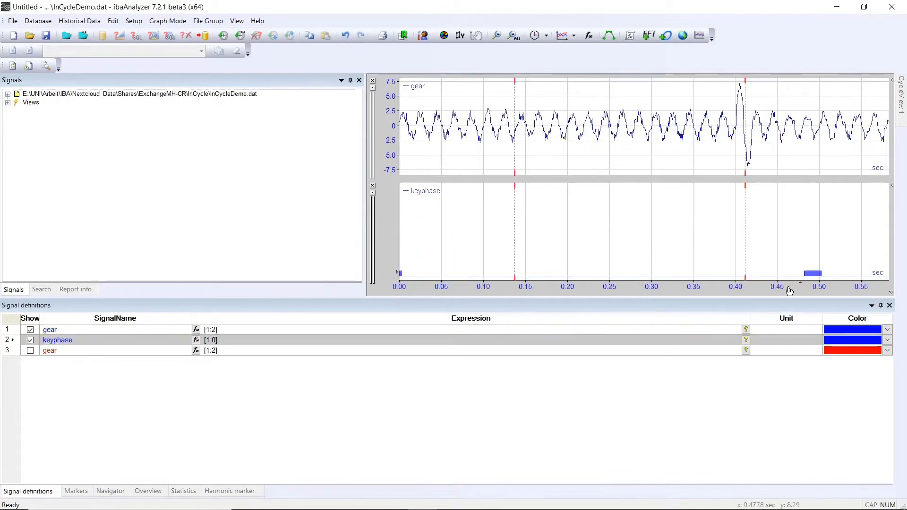
mouse_move(797, 281)
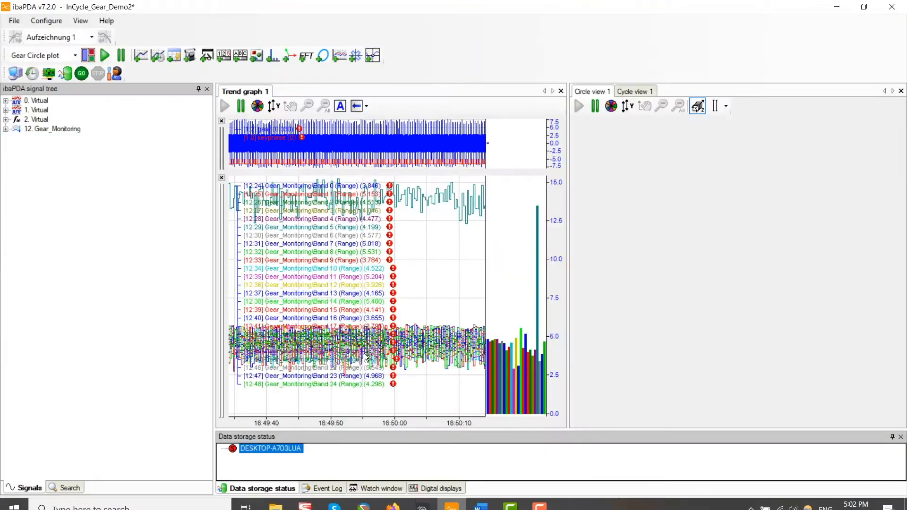
- Open the I/O Manager to show the Gear_Monitoring (12) InCycle module settings
click(48, 73)
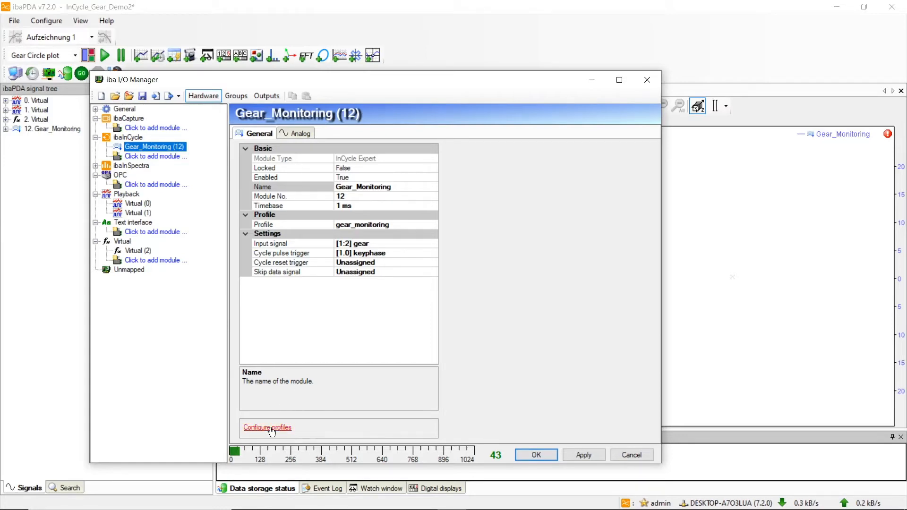
- Open the gear_monitoring profile: 250 samples per cycle, 25 equidistant range bands
click(266, 427)
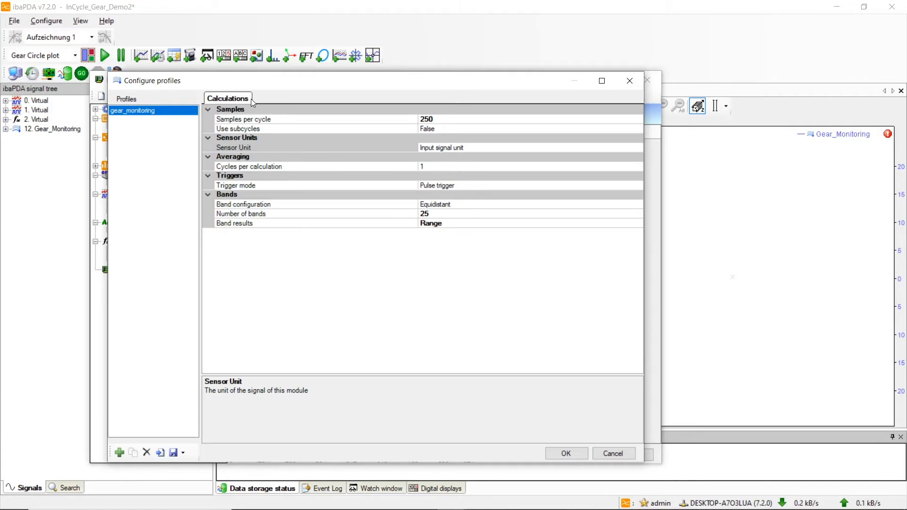
mouse_move(389, 173)
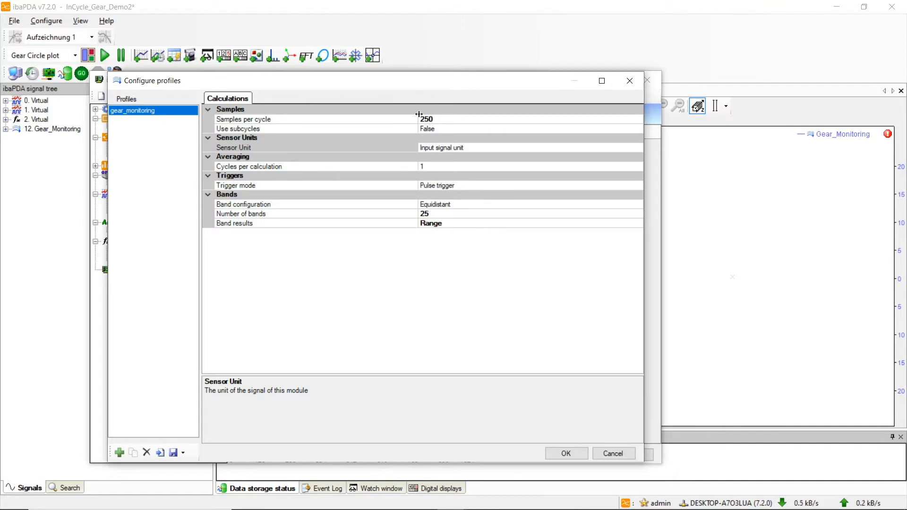
mouse_move(442, 124)
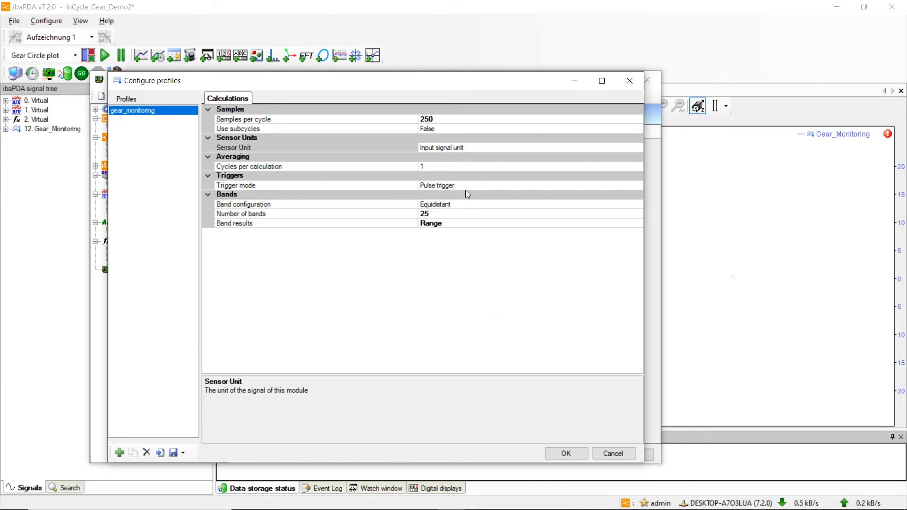
mouse_move(442, 198)
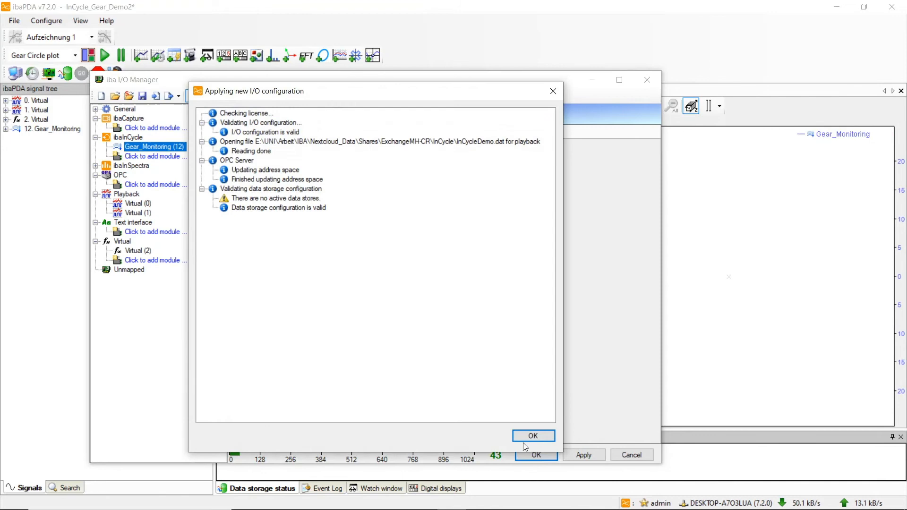
- Start acquisition and show Cycle view 1, where tooth 21 peaks highest
click(533, 436)
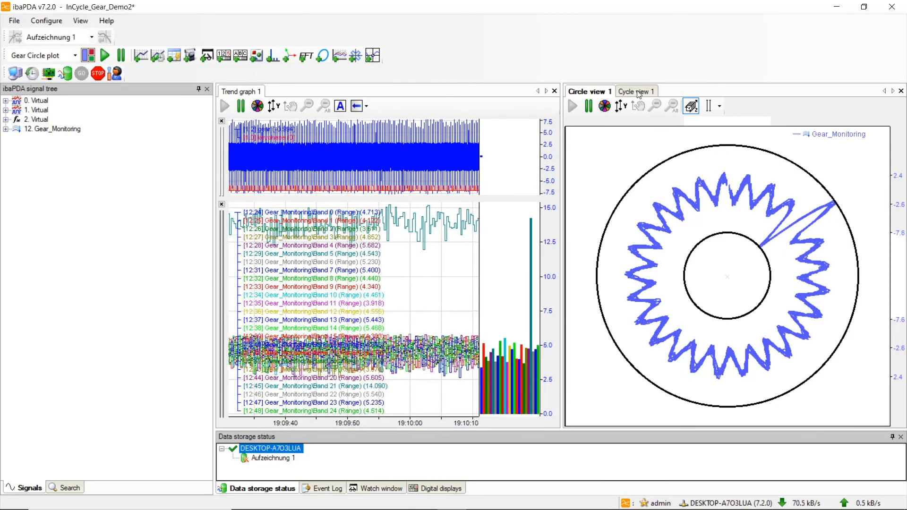
click(632, 91)
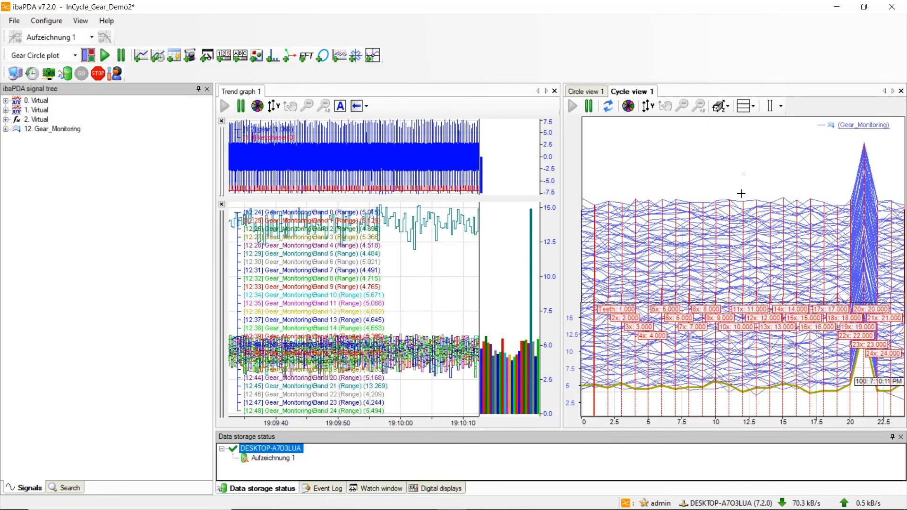